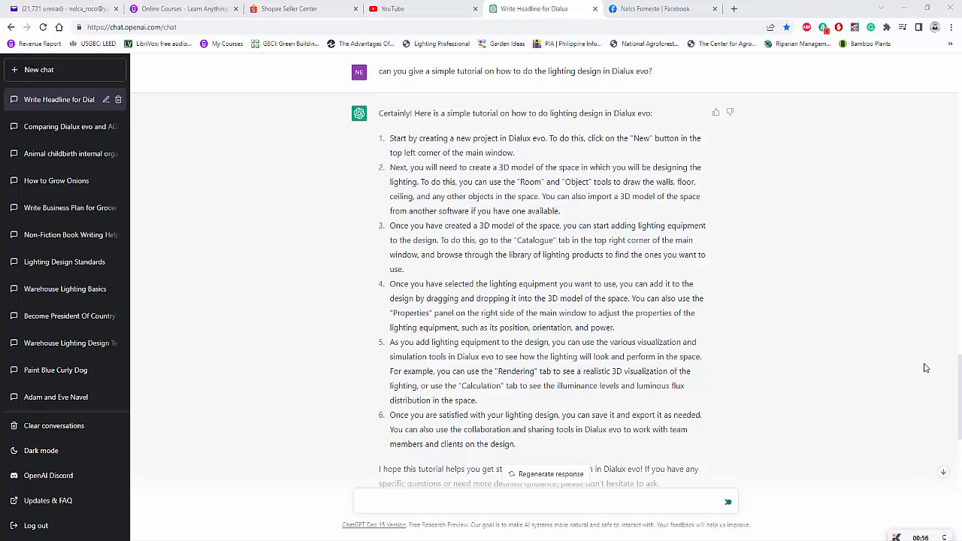
mouse_move(927, 356)
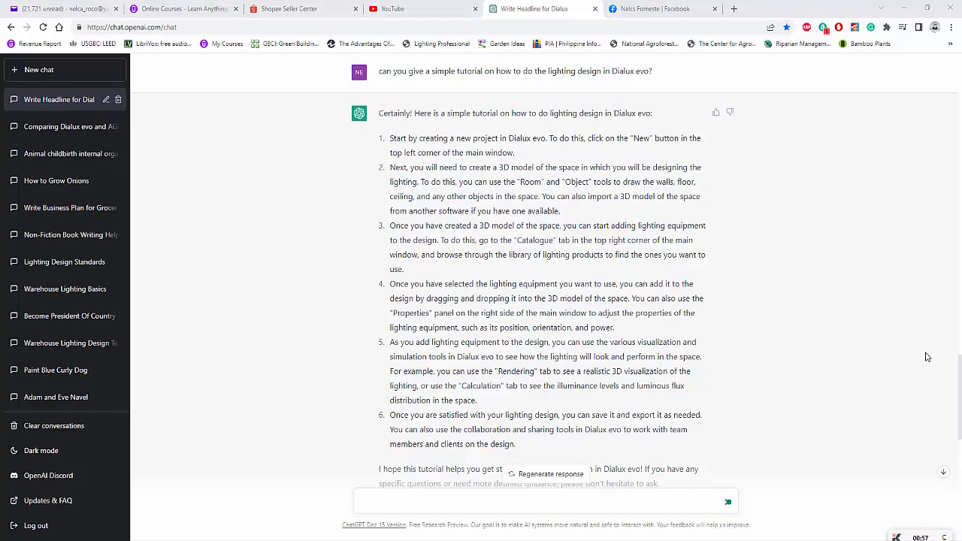
Browse the lighting design channel's Videos list of recent Dialux tutorials, then return to ChatGPT.
click(408, 8)
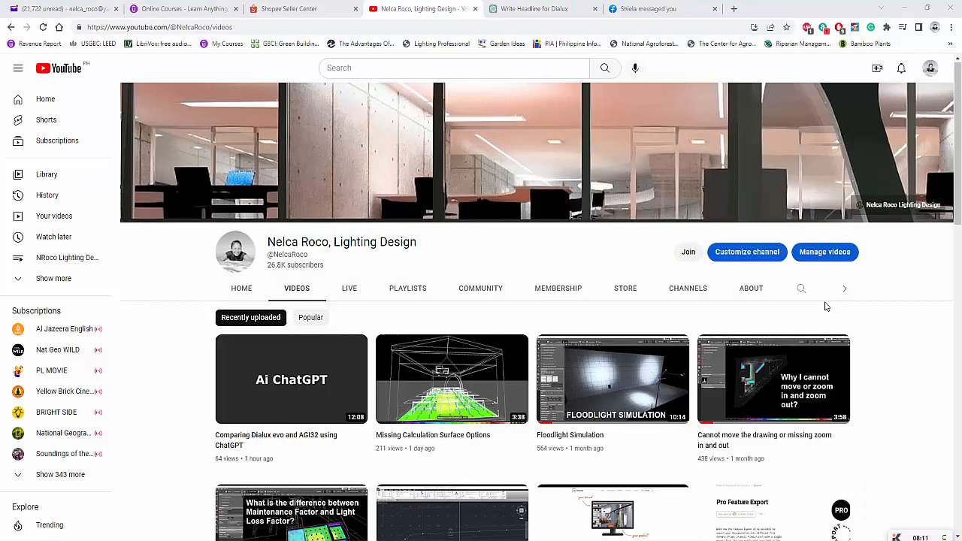
click(291, 379)
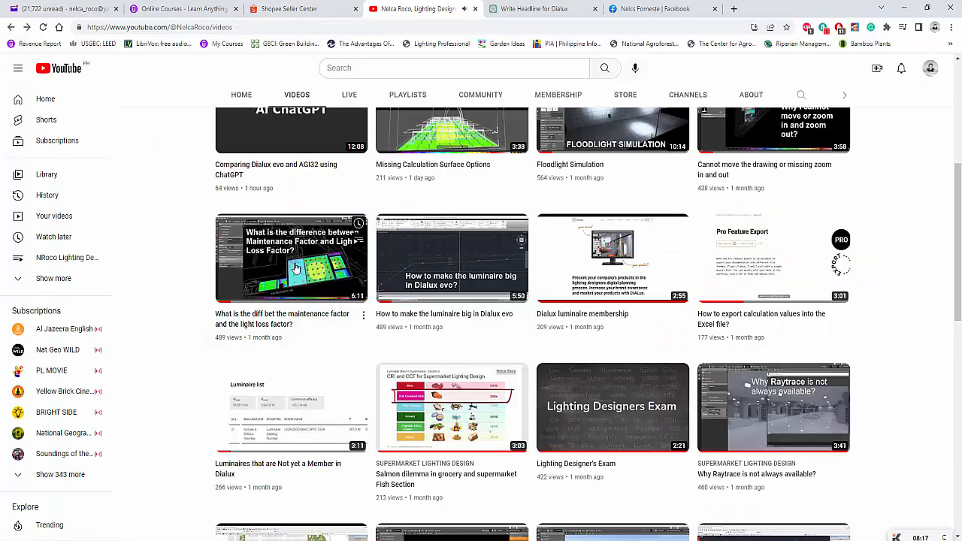
scroll(up, 3)
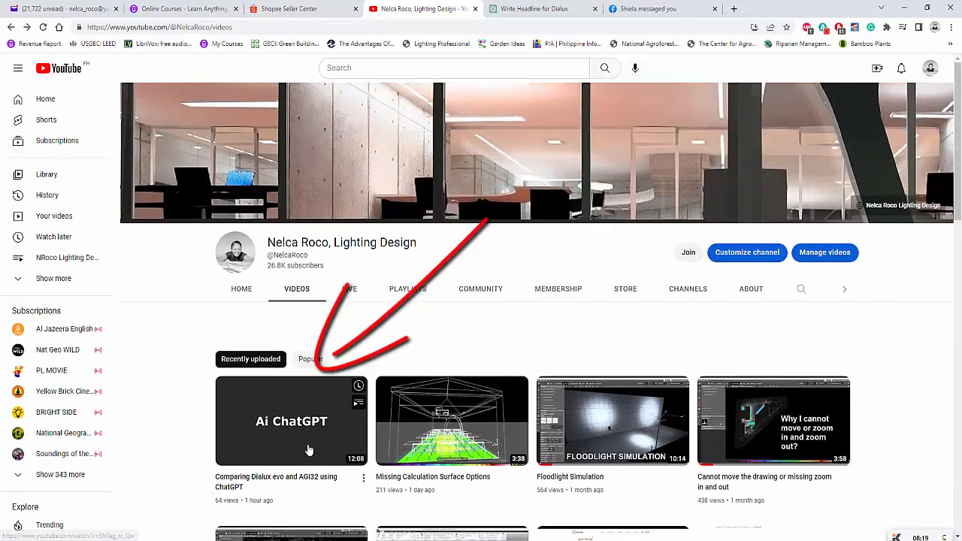
click(541, 8)
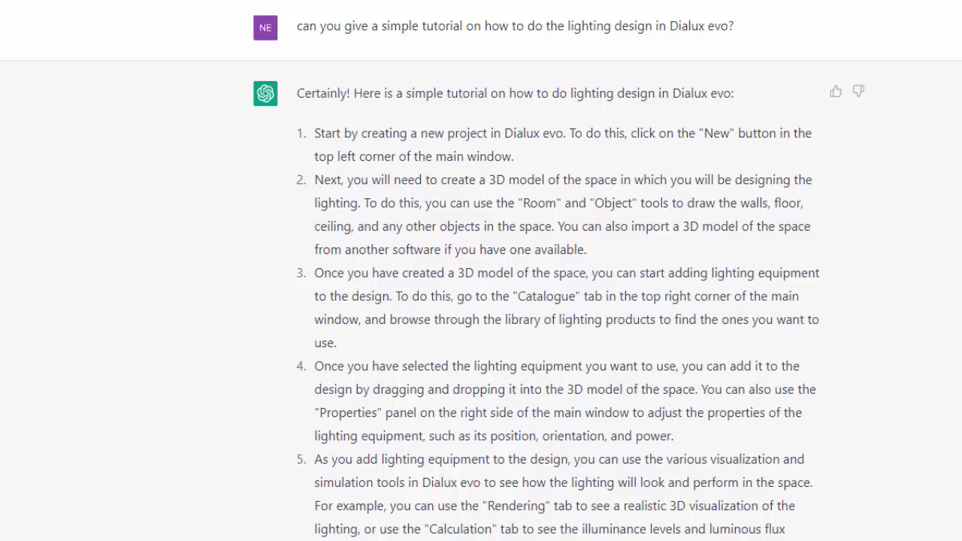
mouse_move(841, 318)
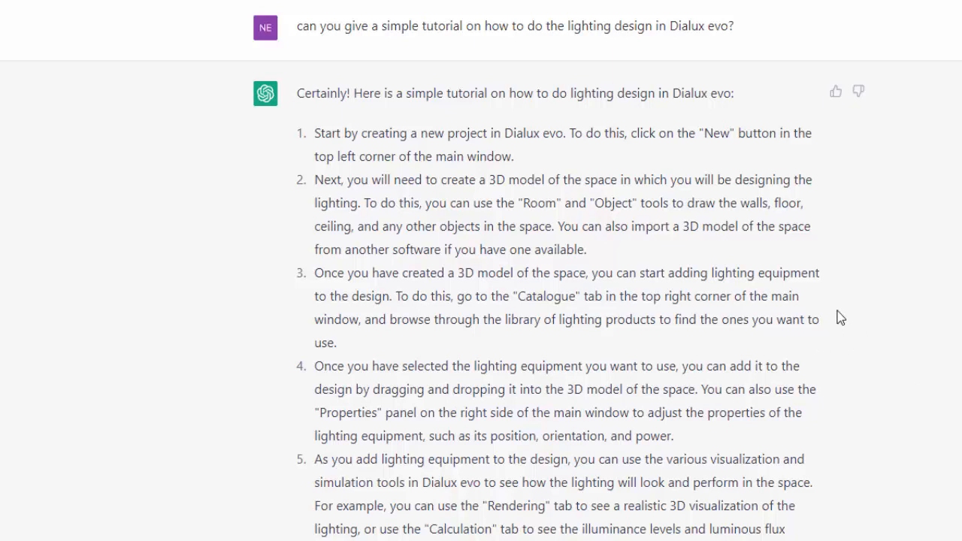
Scroll through ChatGPT's six-step Dialux evo lighting design tutorial answer.
scroll(down, 3)
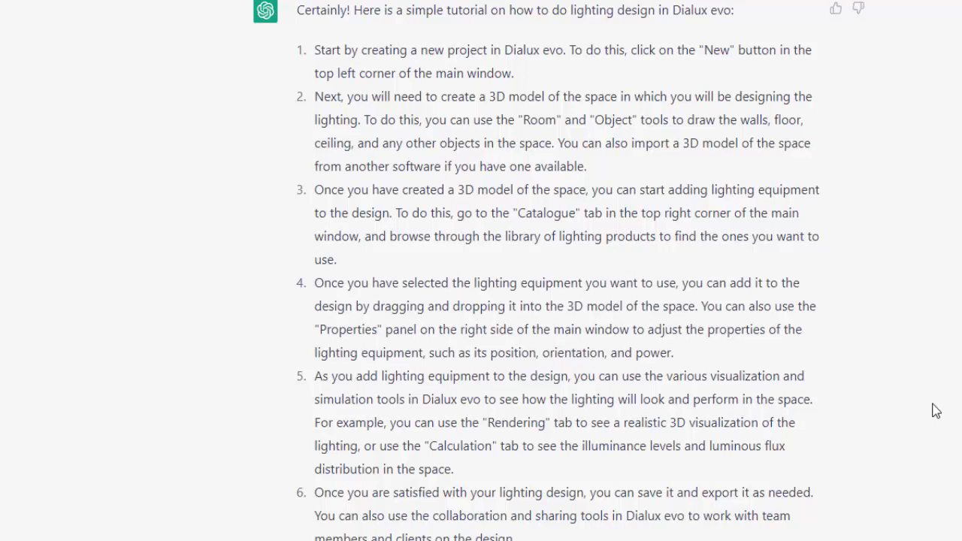
mouse_move(944, 396)
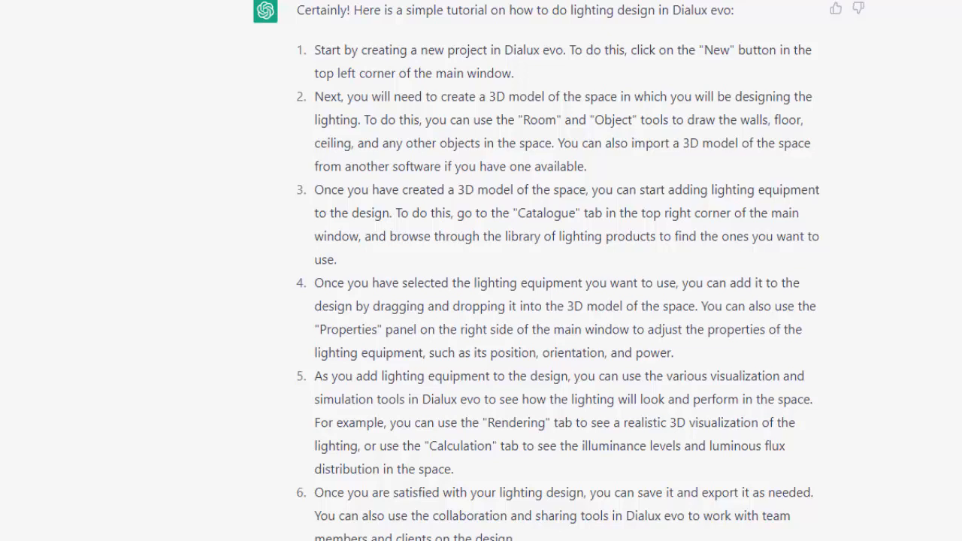
mouse_move(924, 372)
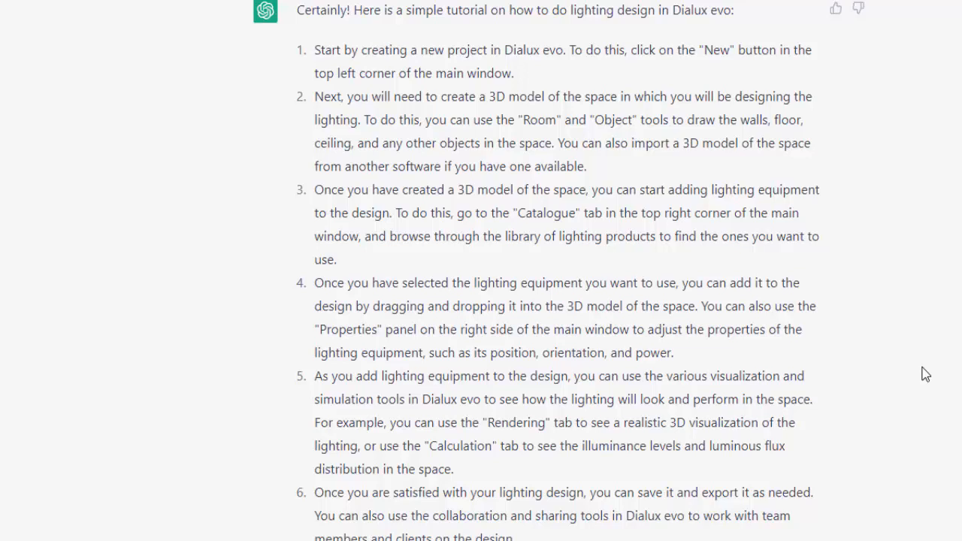
scroll(down, 3)
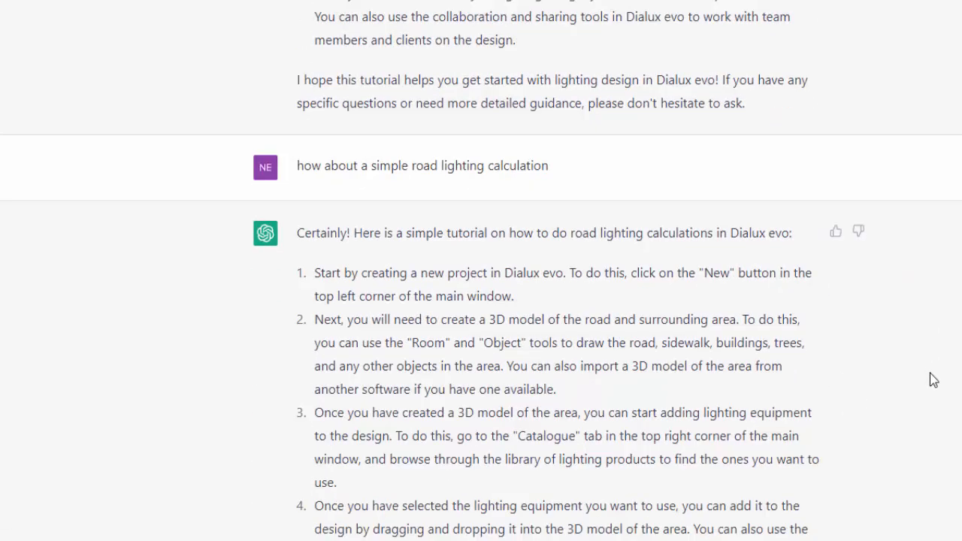
mouse_move(945, 393)
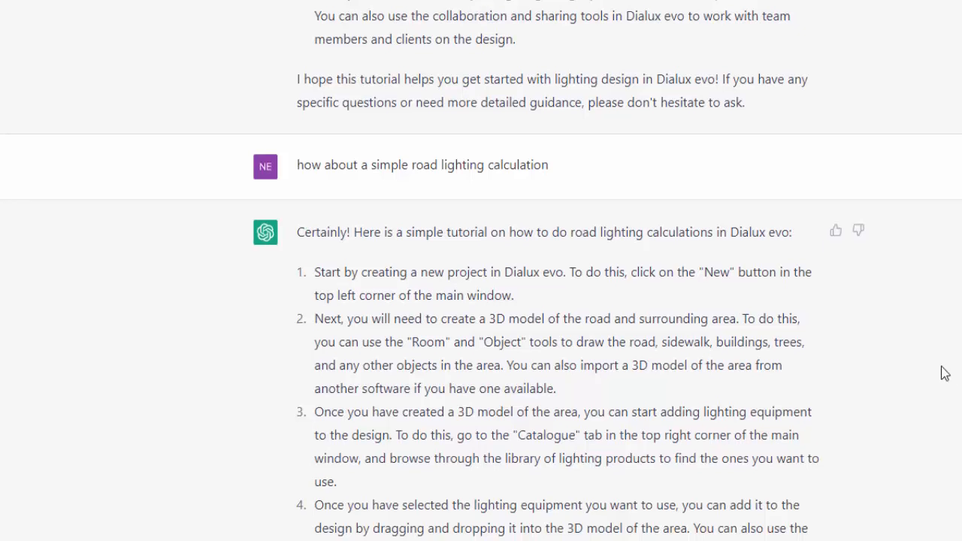
Read the seven-step road lighting answer, from modelling the road to saving the design.
scroll(down, 3)
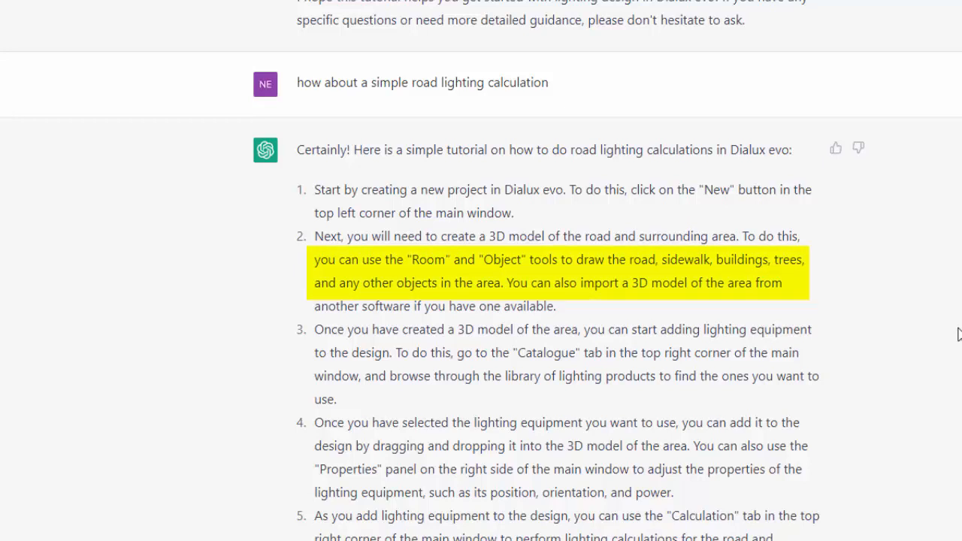
mouse_move(958, 266)
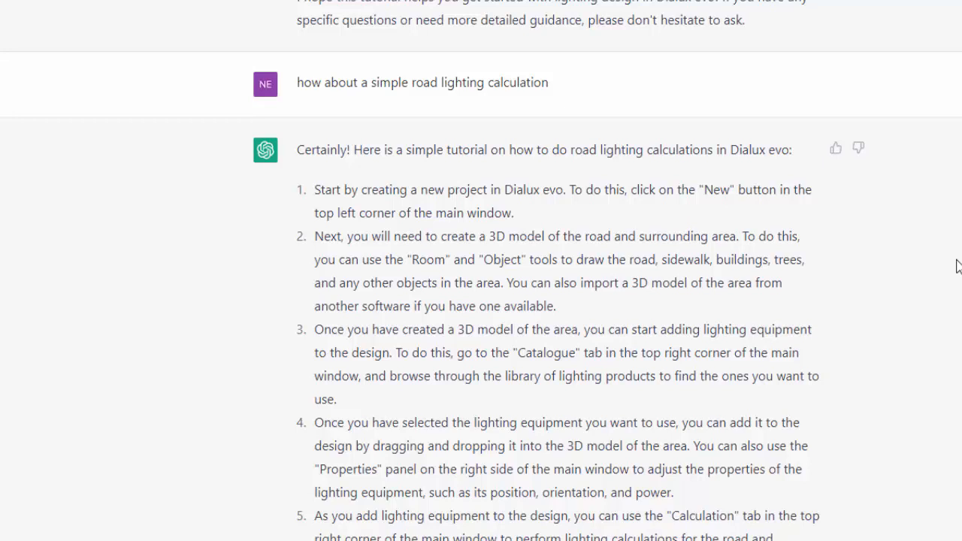
scroll(down, 3)
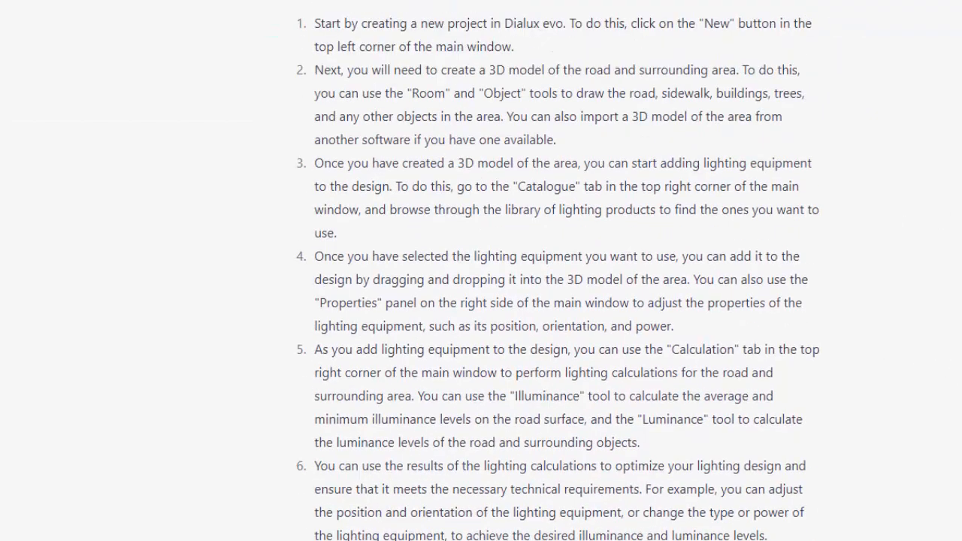
scroll(down, 3)
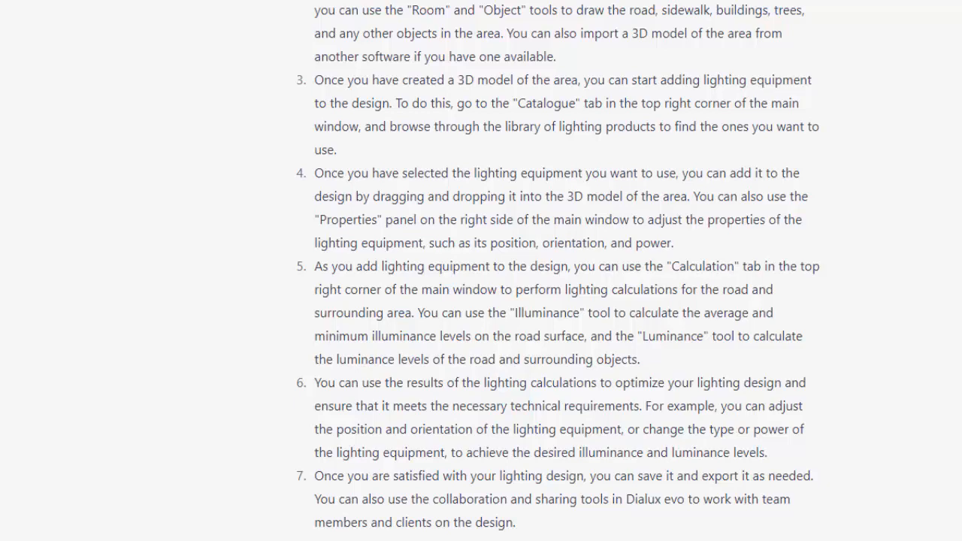
scroll(up, 3)
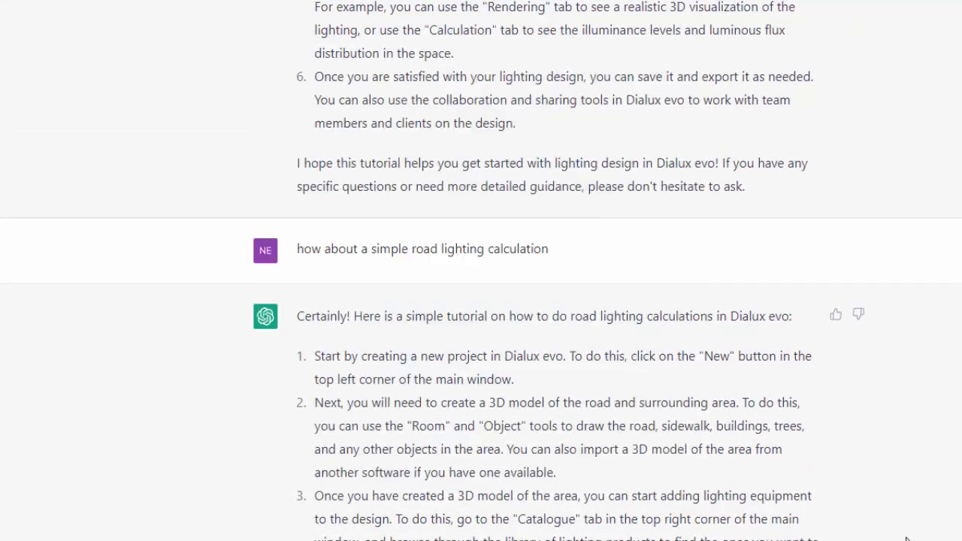
scroll(down, 3)
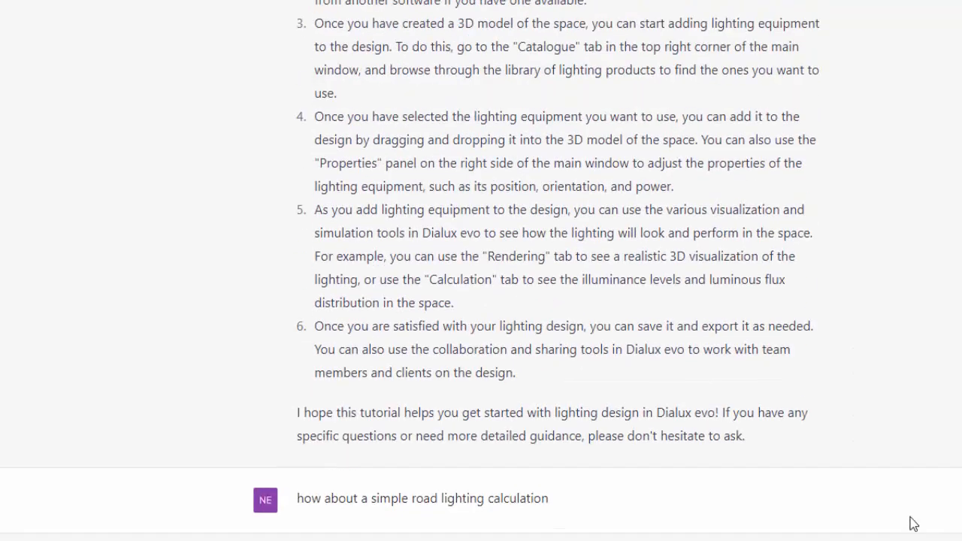
scroll(up, 3)
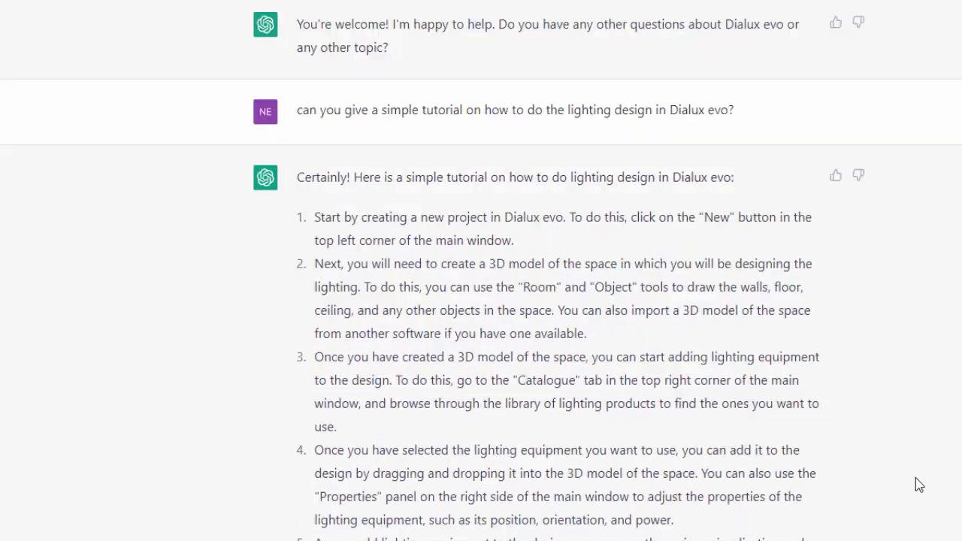
scroll(down, 3)
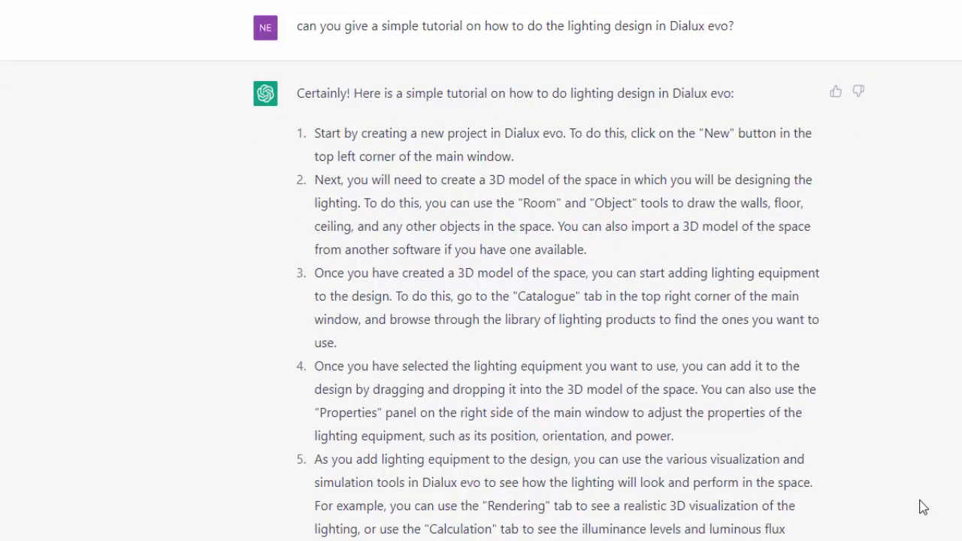
mouse_move(927, 506)
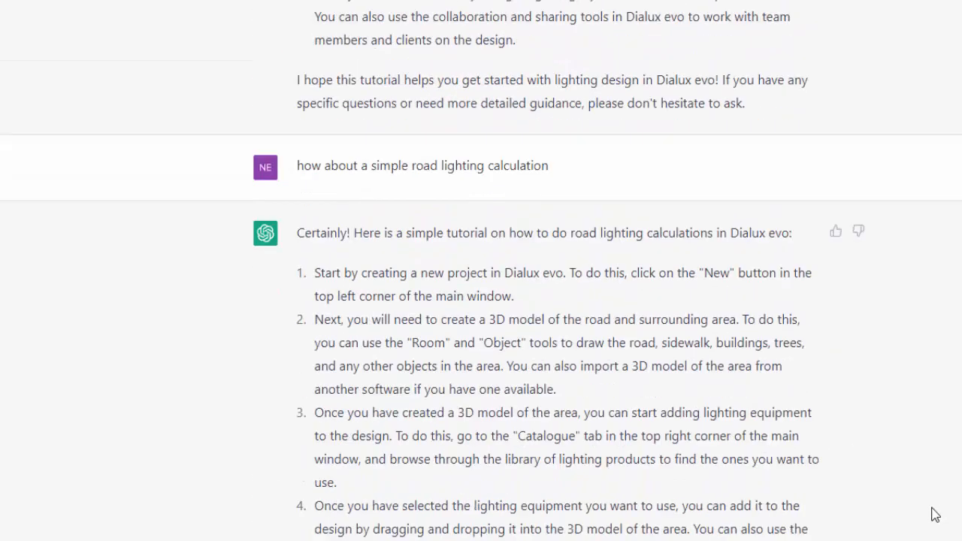
scroll(down, 3)
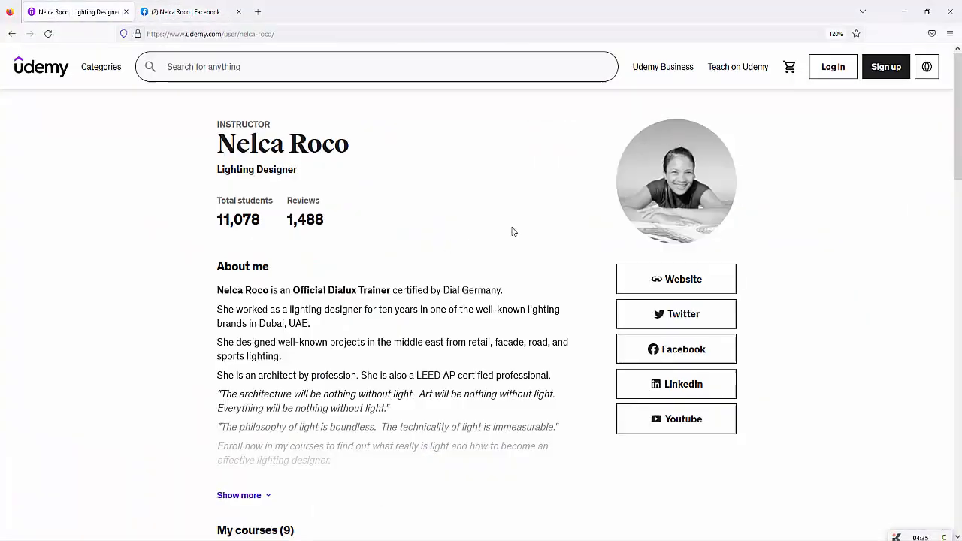
Scroll the Udemy instructor profile to her nine courses, including Dialux evo courses.
scroll(down, 3)
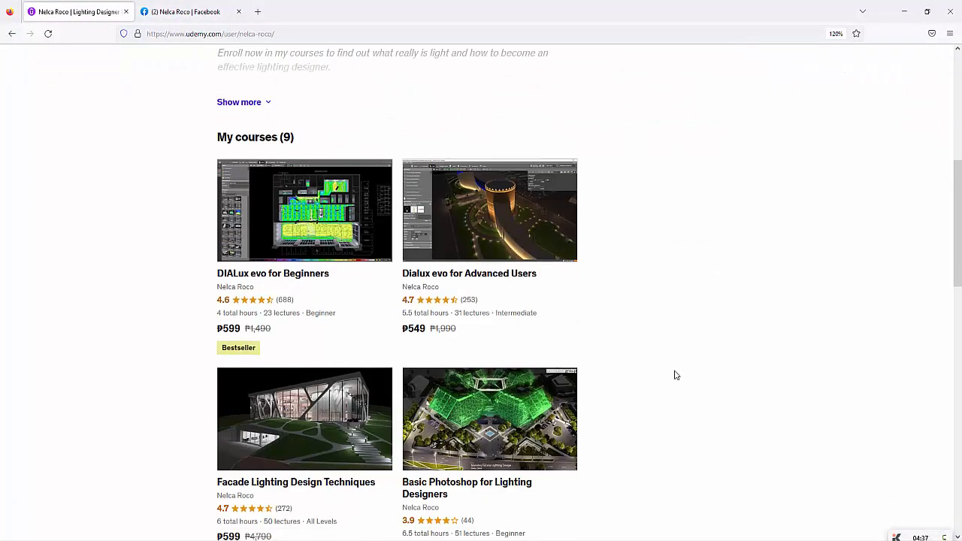
scroll(down, 3)
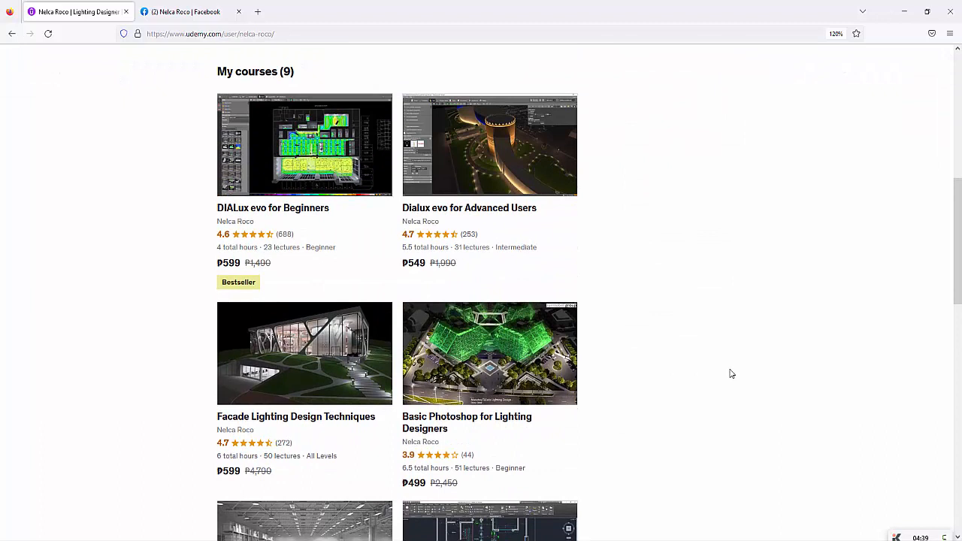